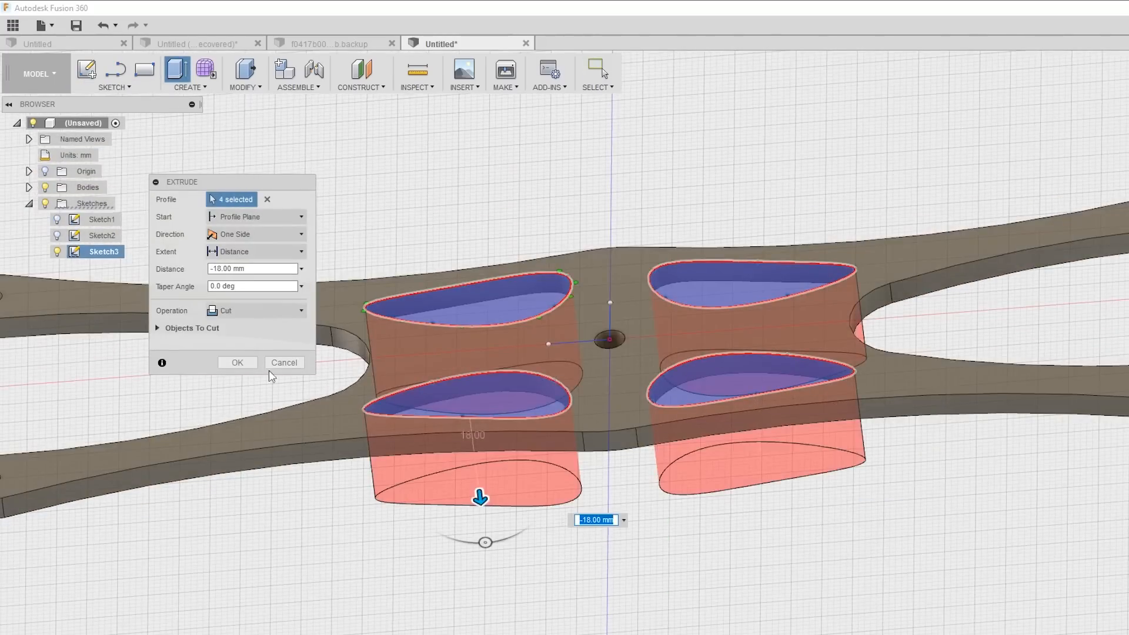
Open the Slider design from the diy slider project's Data Panel.
left_click(237, 362)
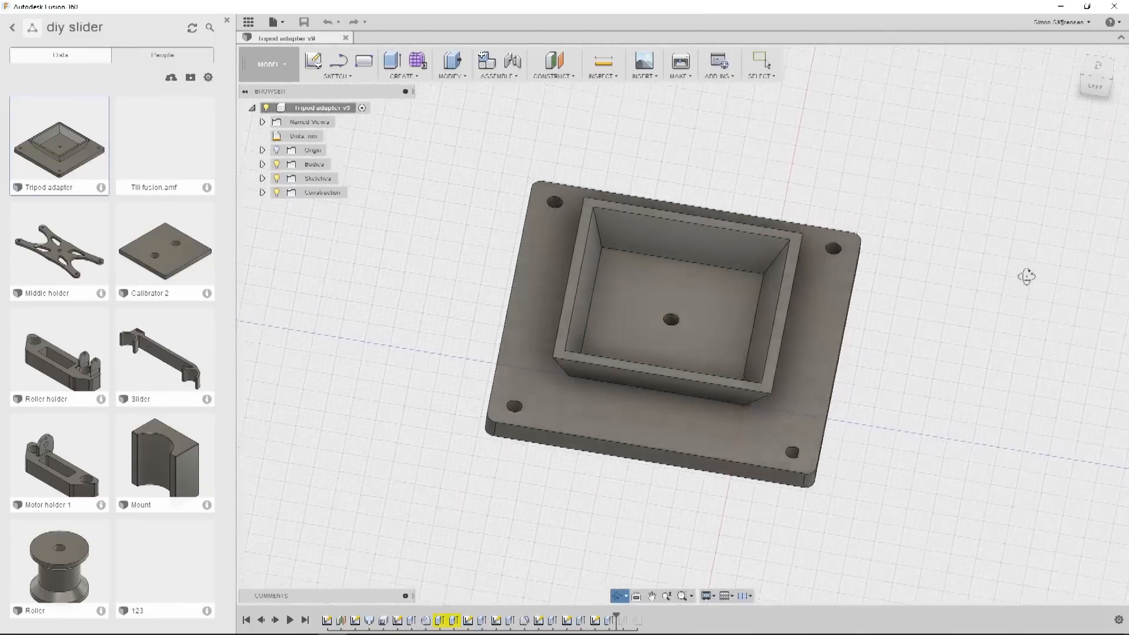
double_click(164, 353)
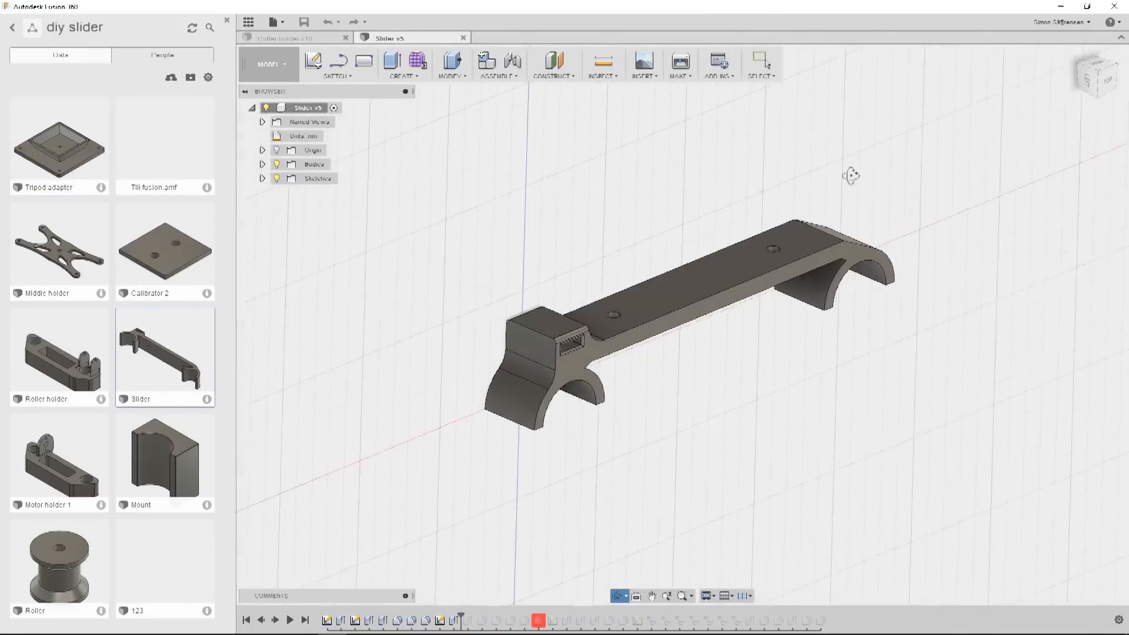